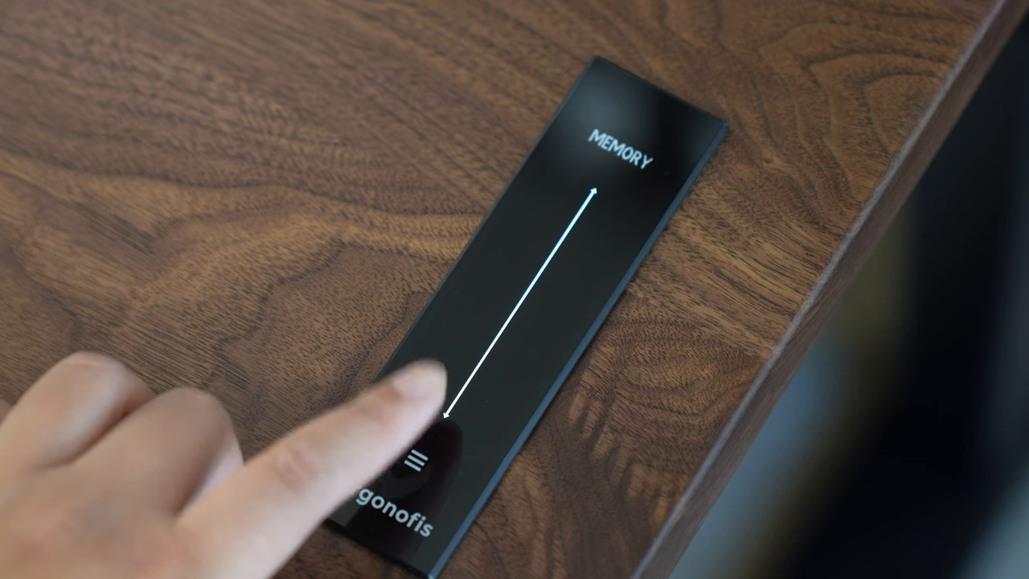
# - Browse down through earlier page content before reaching the Govee Home device list
pyautogui.click(434, 394)
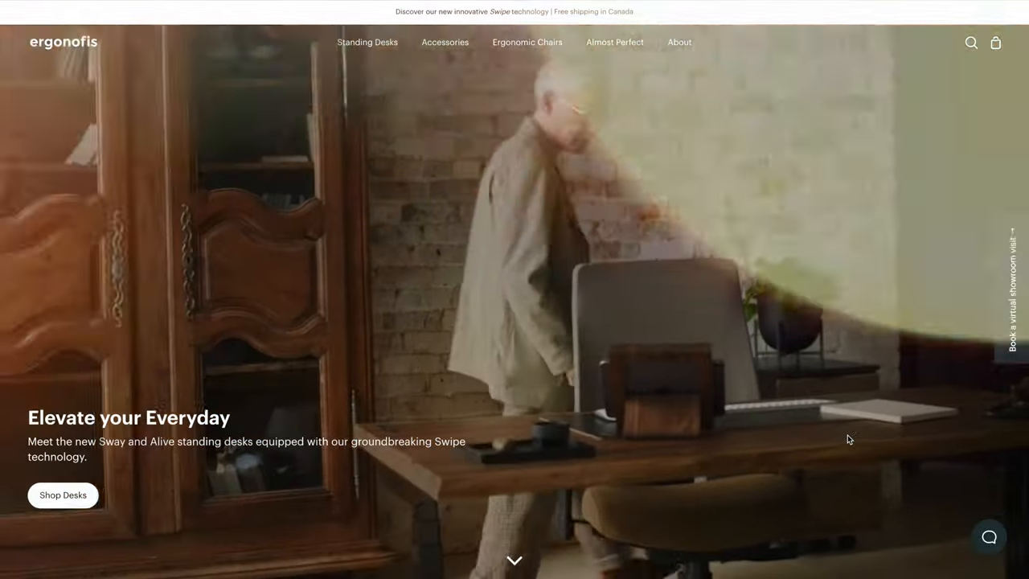
pyautogui.scroll(-3)
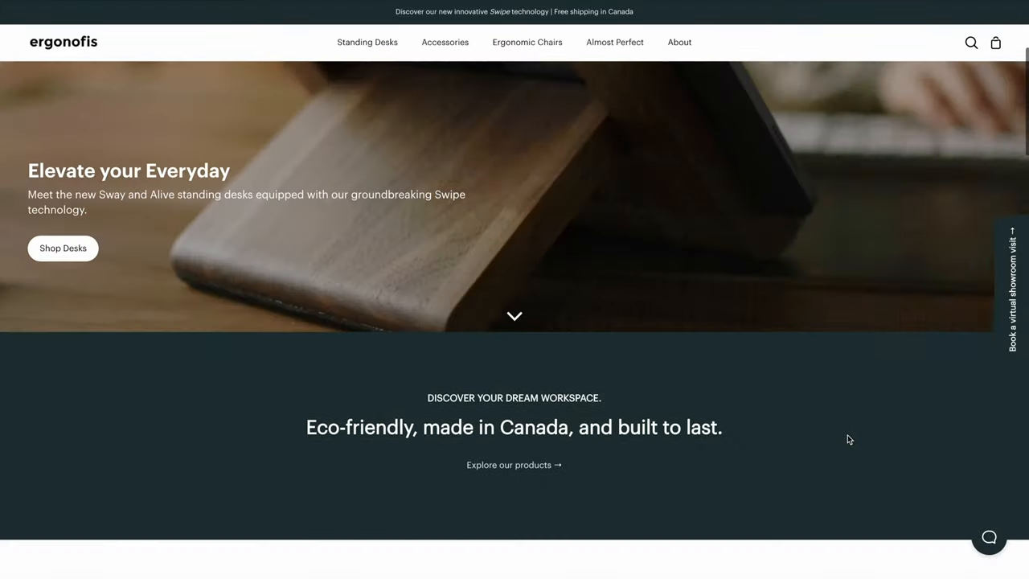
pyautogui.scroll(-3)
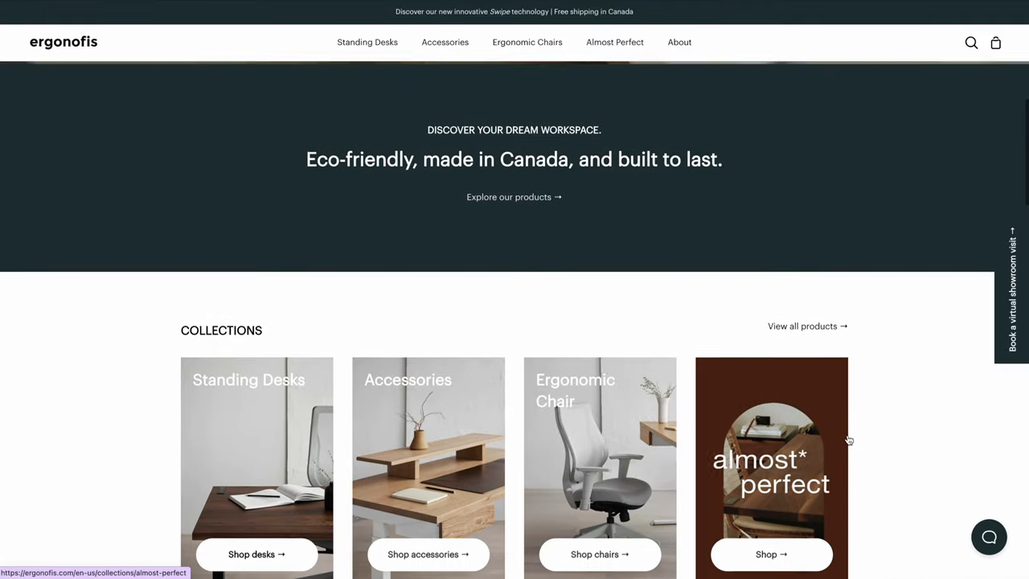
pyautogui.scroll(-3)
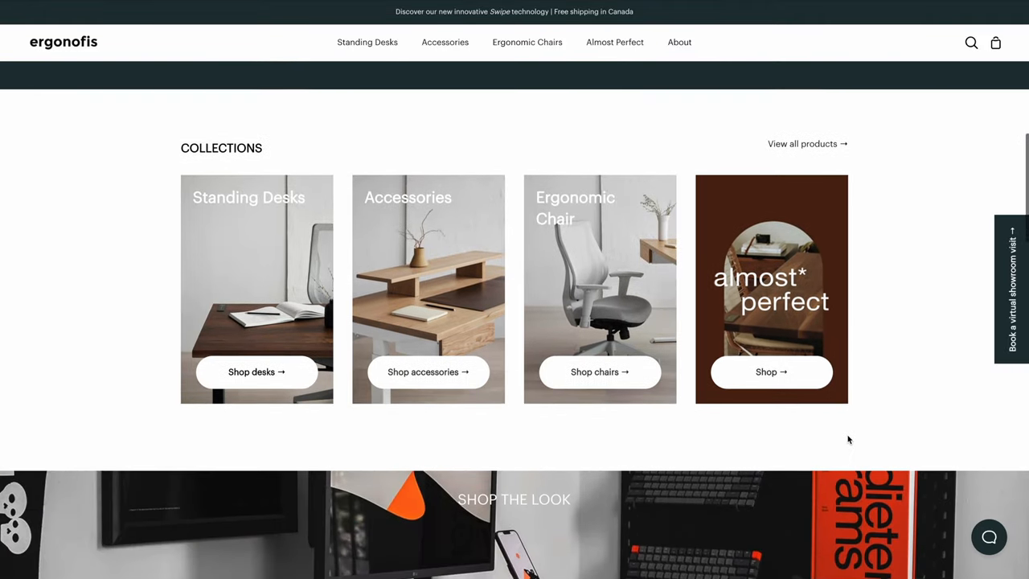
pyautogui.scroll(-3)
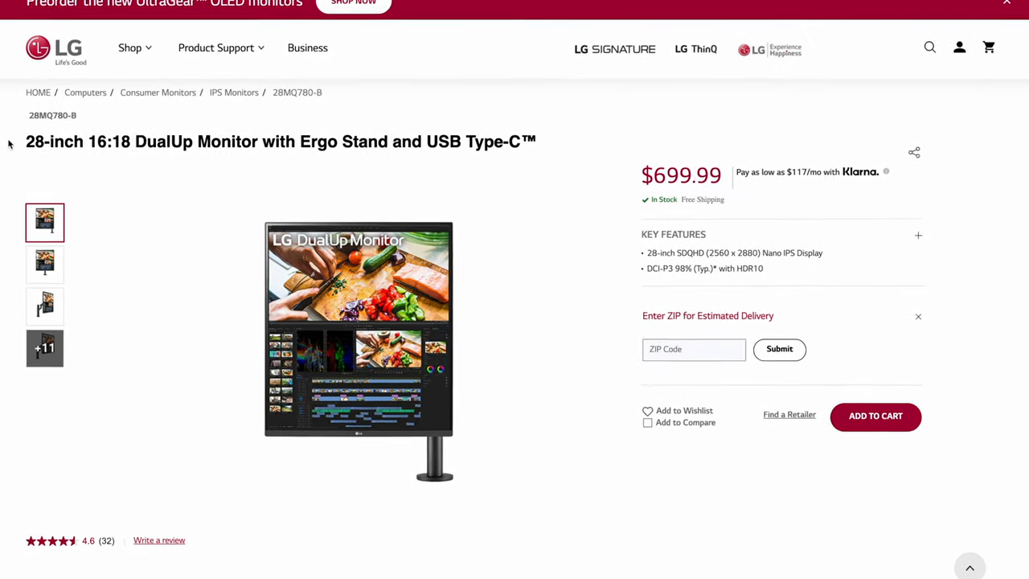
pyautogui.click(919, 235)
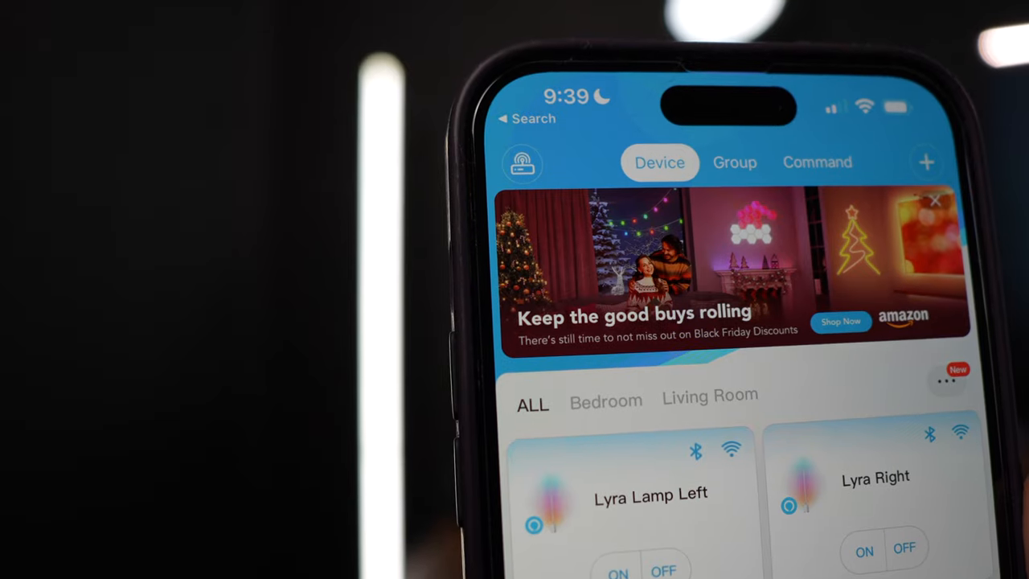
# - View a Lyra lamp's Color mode and Segmented light settings in Govee Home
pyautogui.click(875, 476)
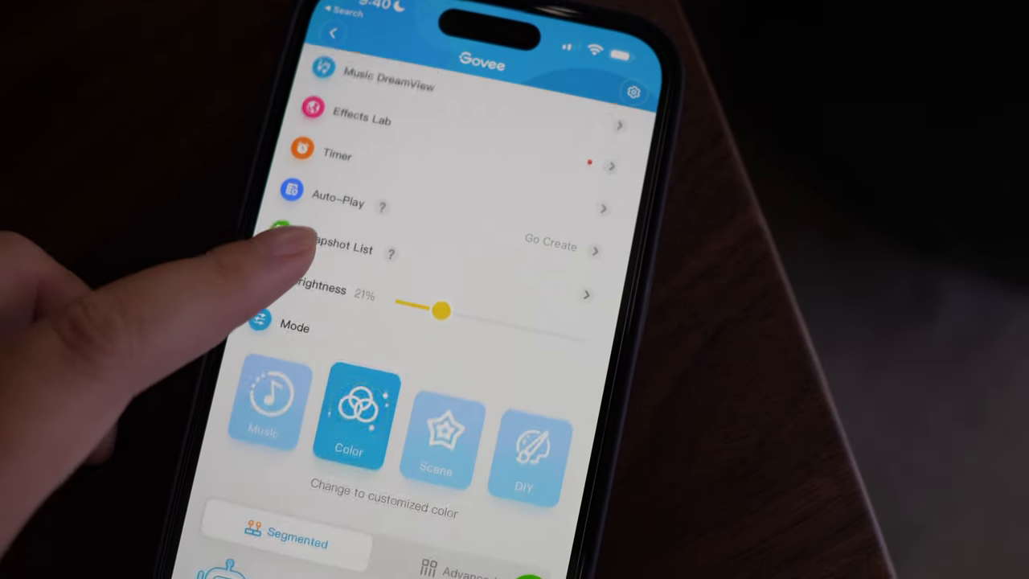
pyautogui.scroll(-3)
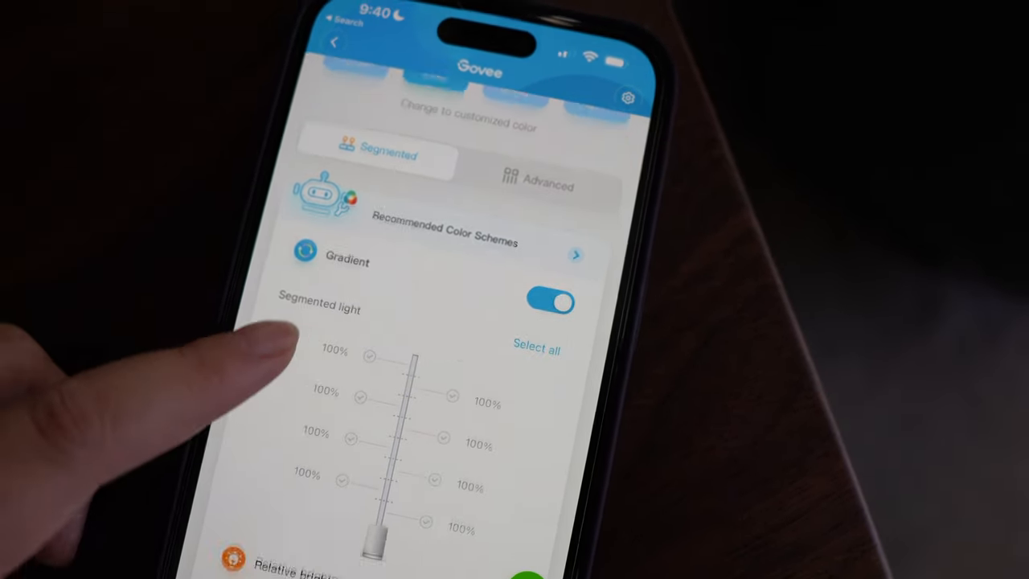
pyautogui.scroll(-3)
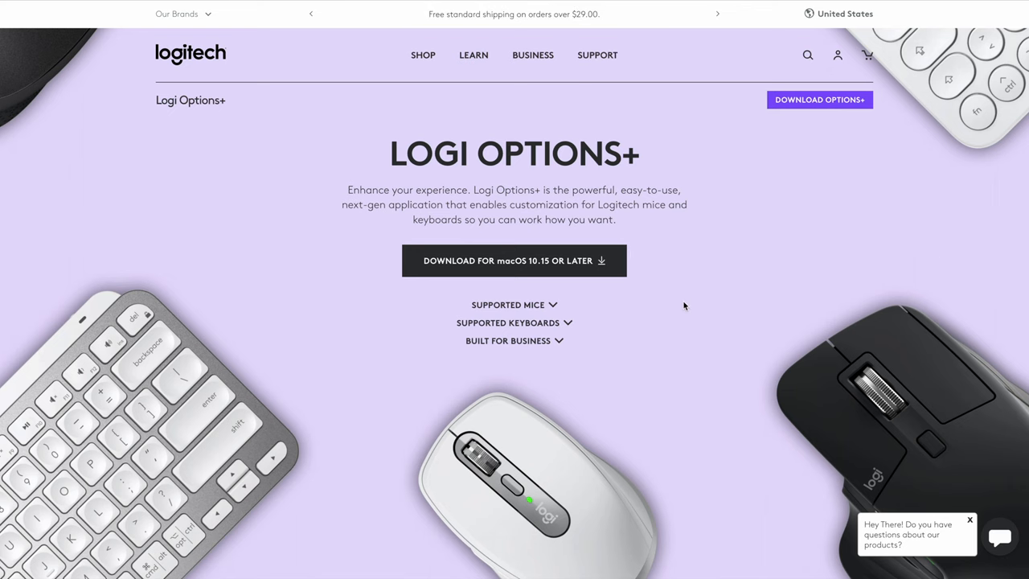
pyautogui.moveTo(509, 321)
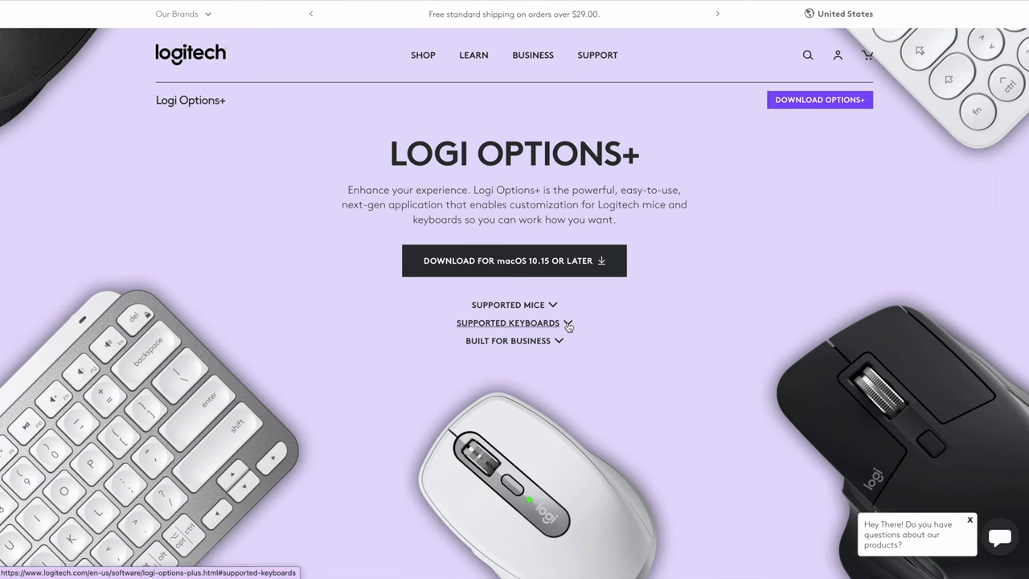
# - Jump to the Logi Options+ supported keyboards table listing MX Mechanical and MX Keys
pyautogui.click(508, 322)
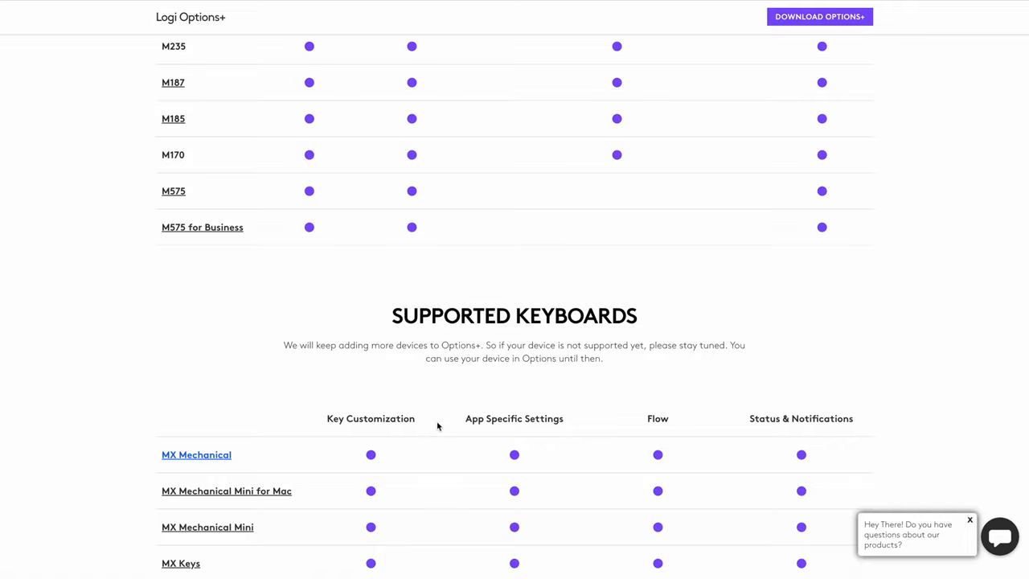